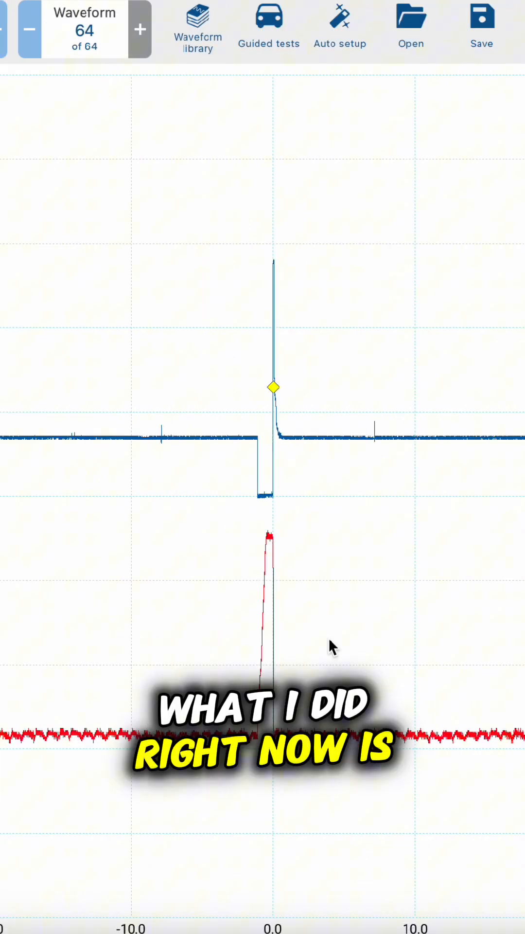
mouse_move(214, 251)
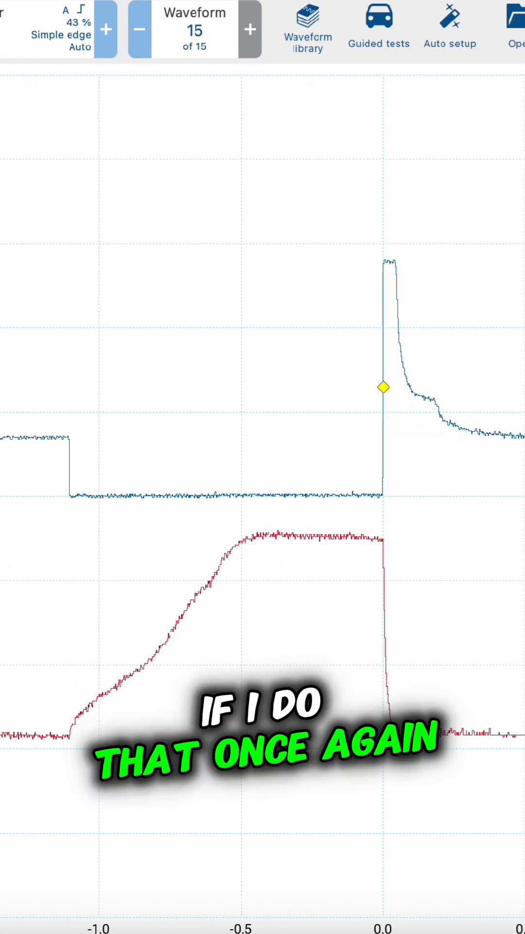
- Shorten the toolbar timebase to a few ms/div to magnify the injector pulse
left_click(251, 28)
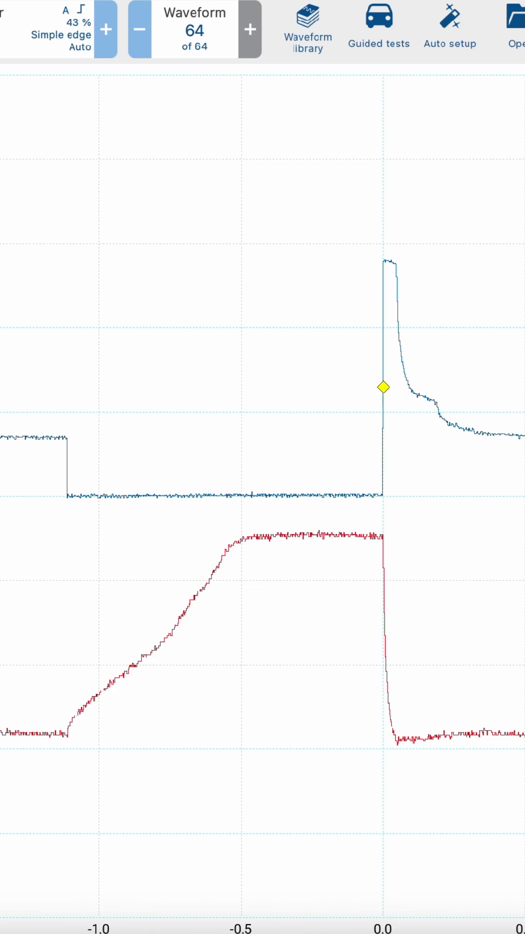